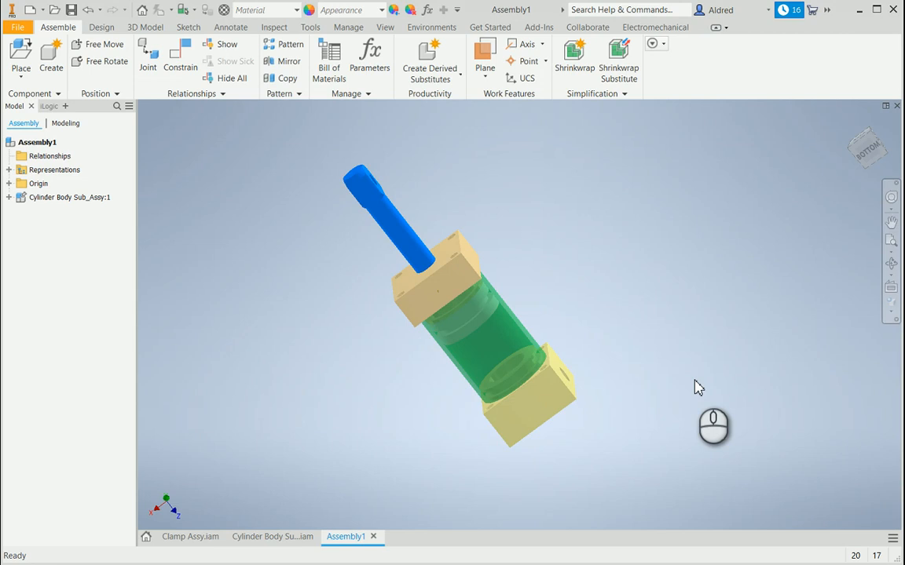
mouse_move(440, 397)
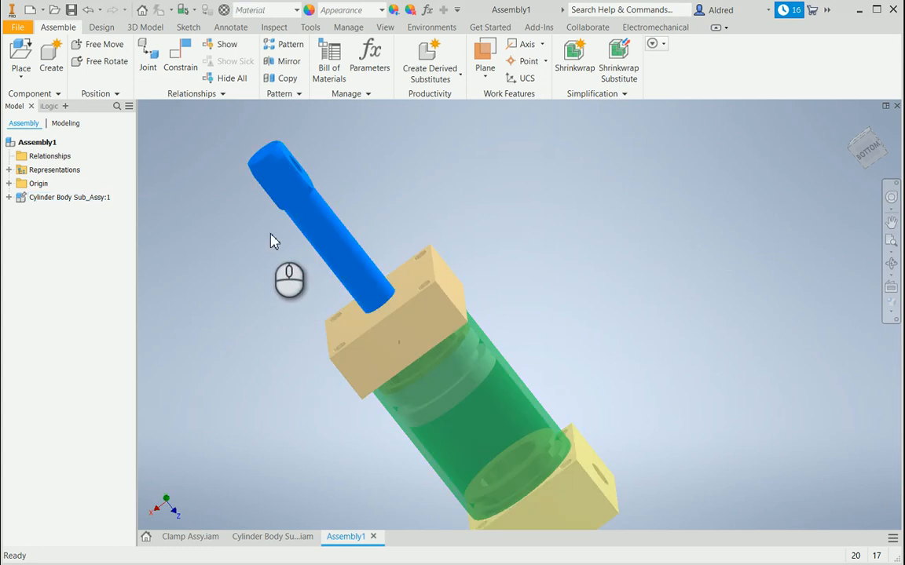
Open Cylinder Body Sub_Assy:1 on its own, test dragging the piston rod, and return to Assembly1
left_click(69, 197)
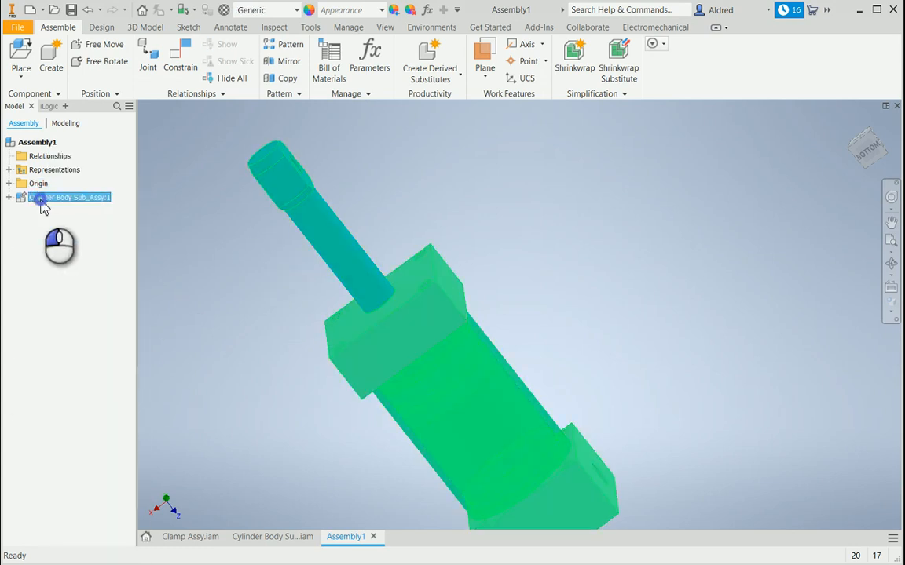
double_click(70, 197)
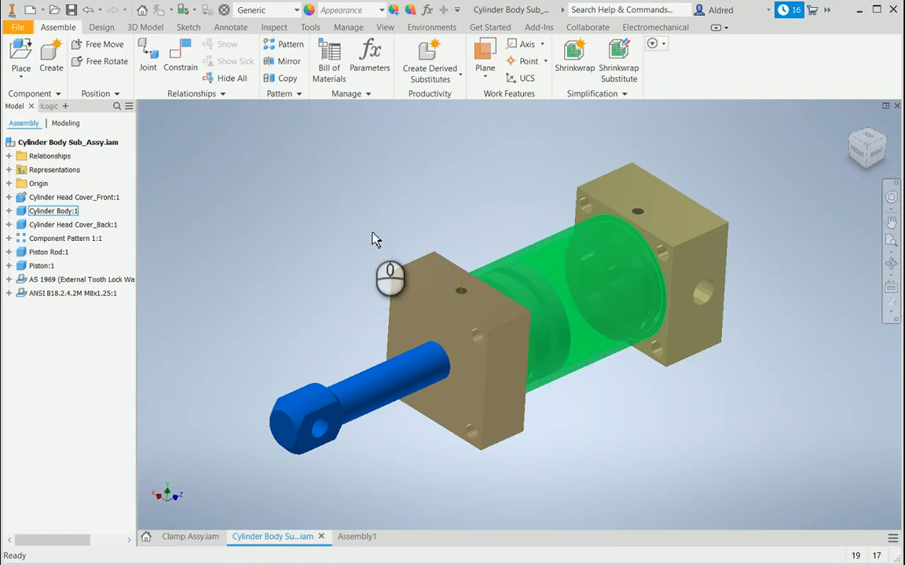
left_click_drag(391, 279, 518, 347)
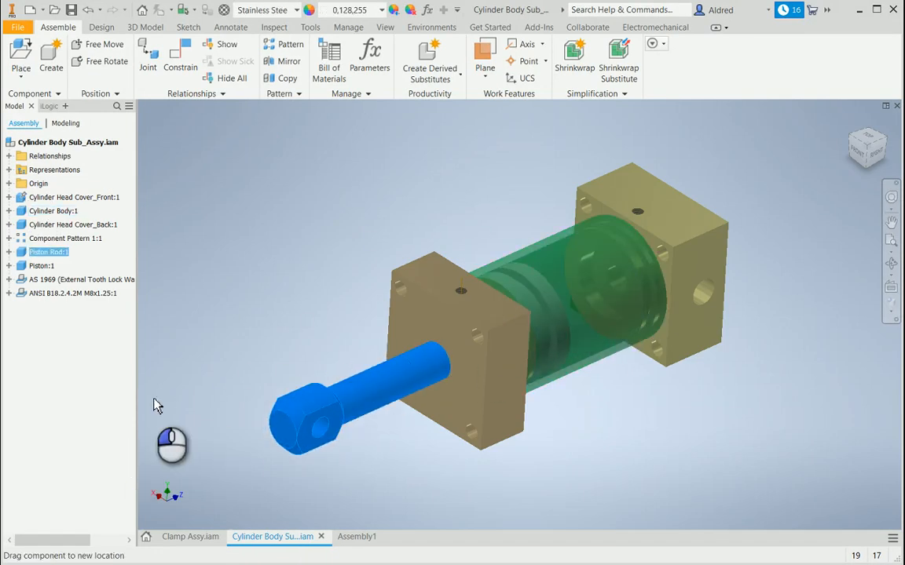
left_click(345, 537)
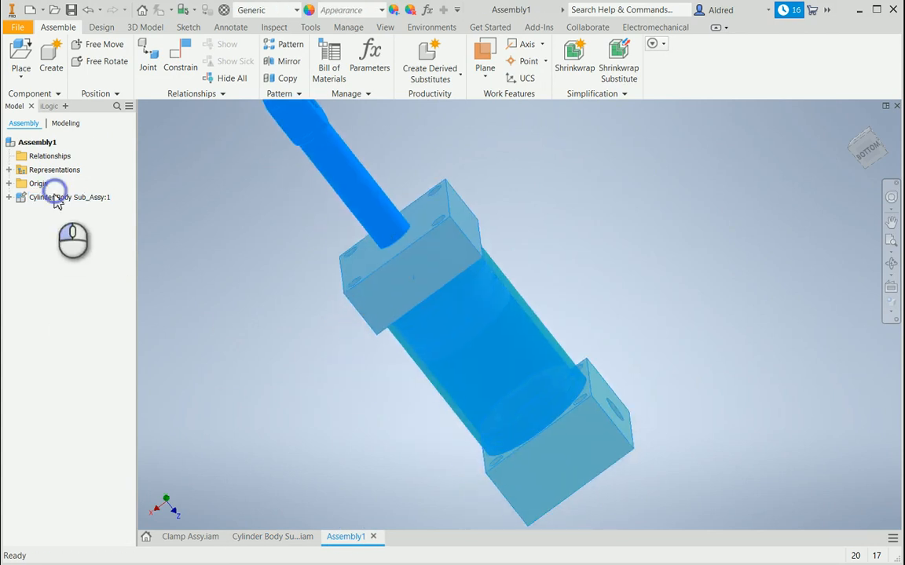
Set Cylinder Body Sub_Assy:1 to Flexible in Assembly1
right_click(71, 197)
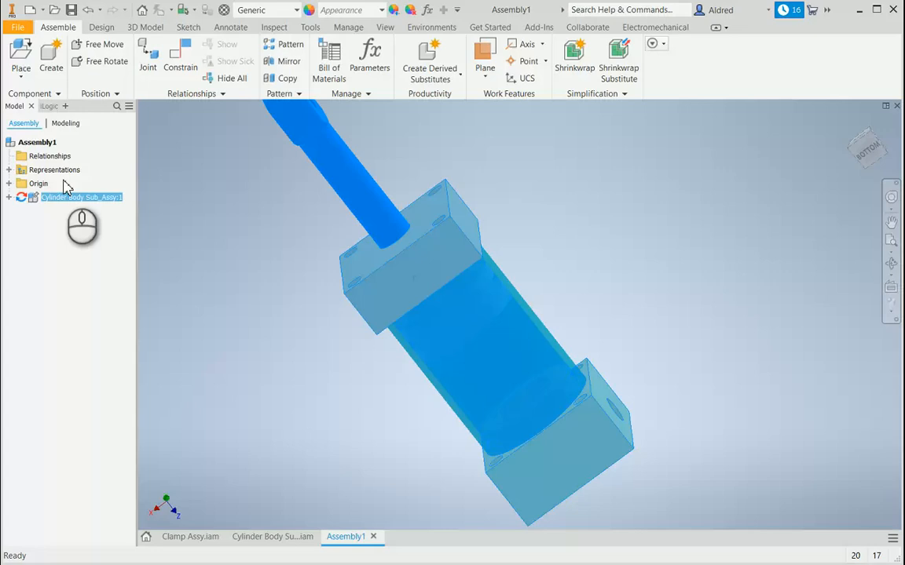
left_click(81, 197)
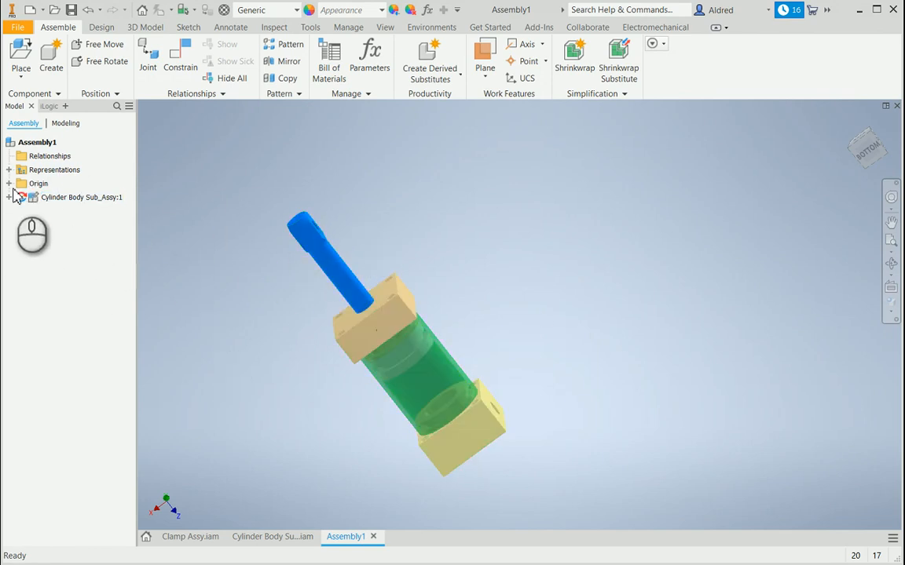
left_click(81, 197)
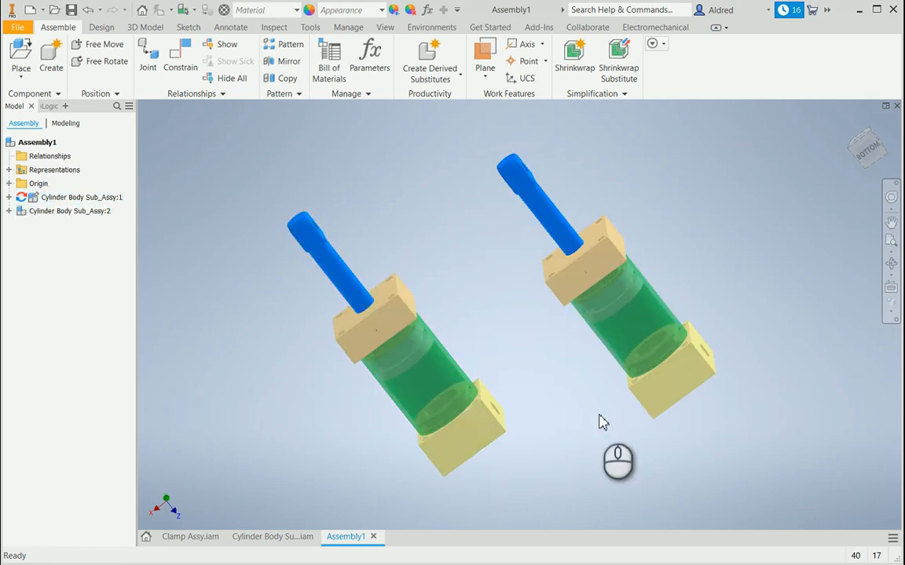
mouse_move(513, 343)
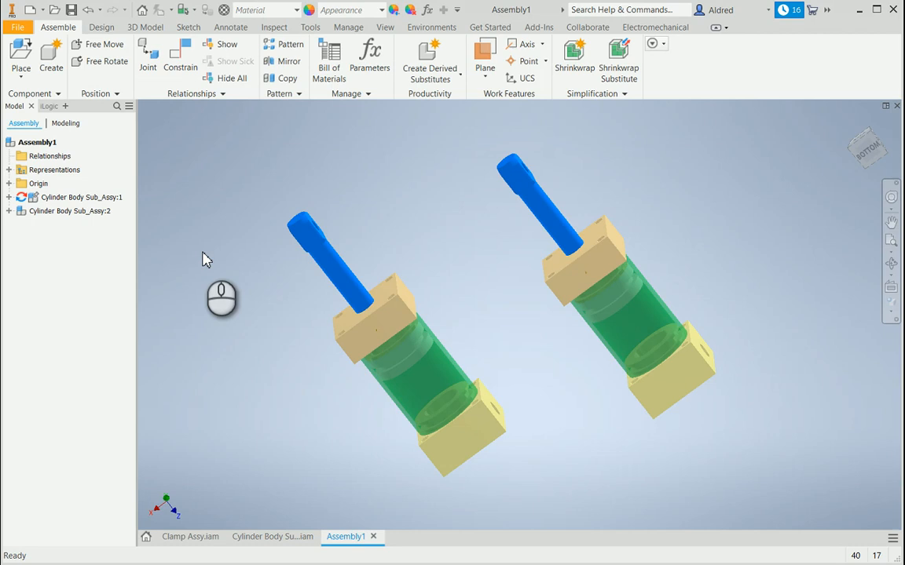
left_click(69, 211)
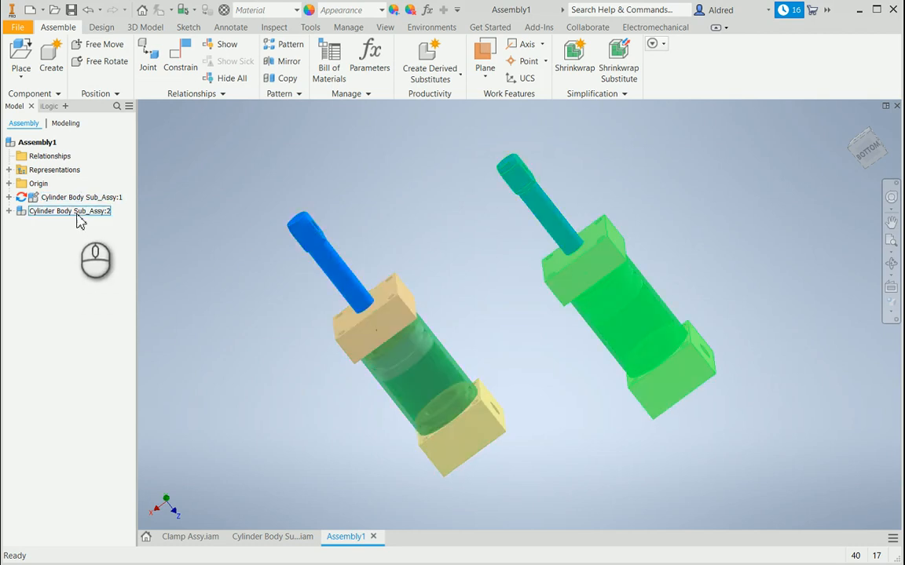
right_click(69, 210)
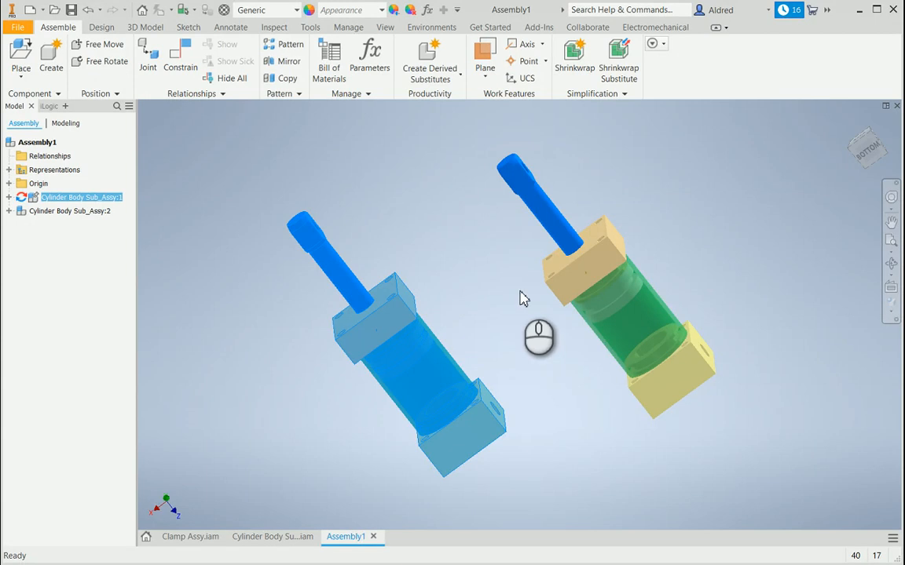
Check that Cylinder Body Sub_Assy:1 is Flexible via its context menu, then select the second cylinder
left_click(81, 197)
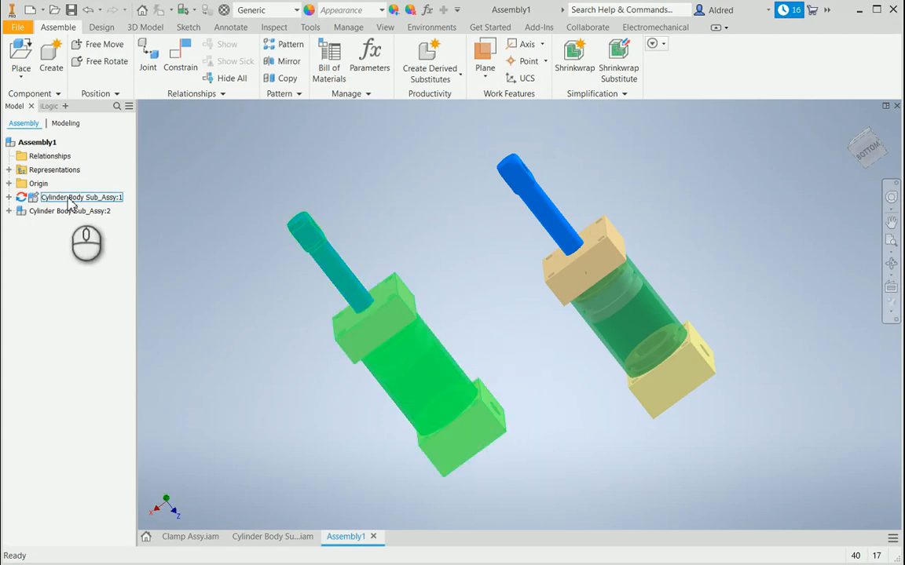
right_click(82, 197)
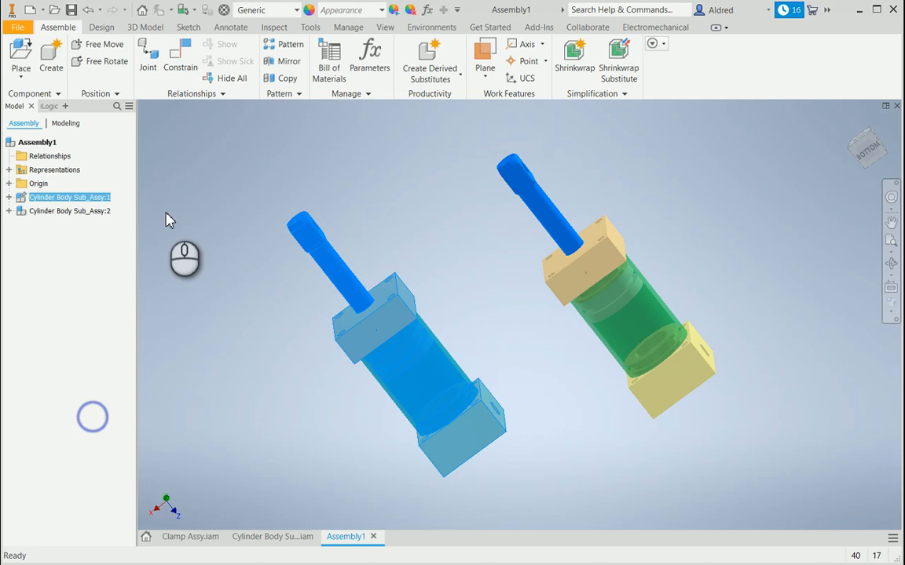
right_click(69, 197)
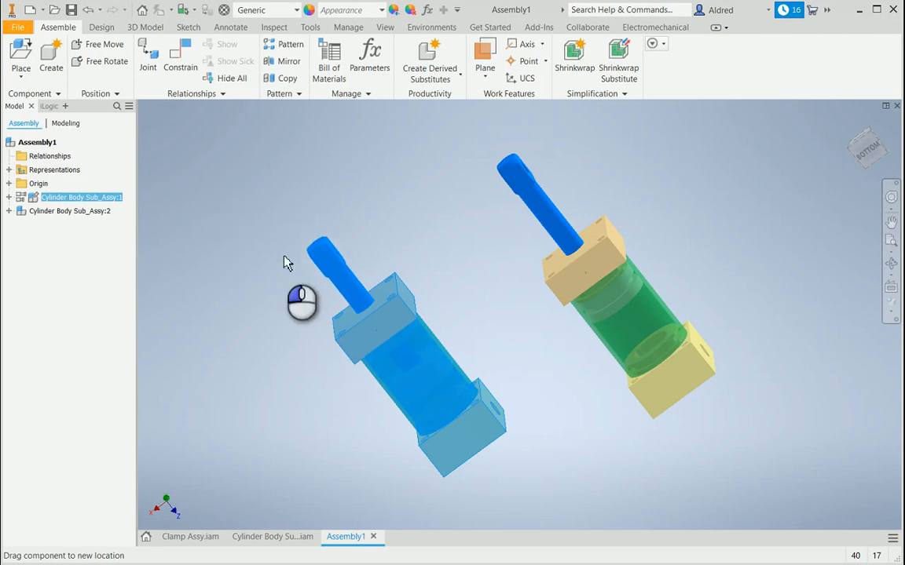
left_click(69, 211)
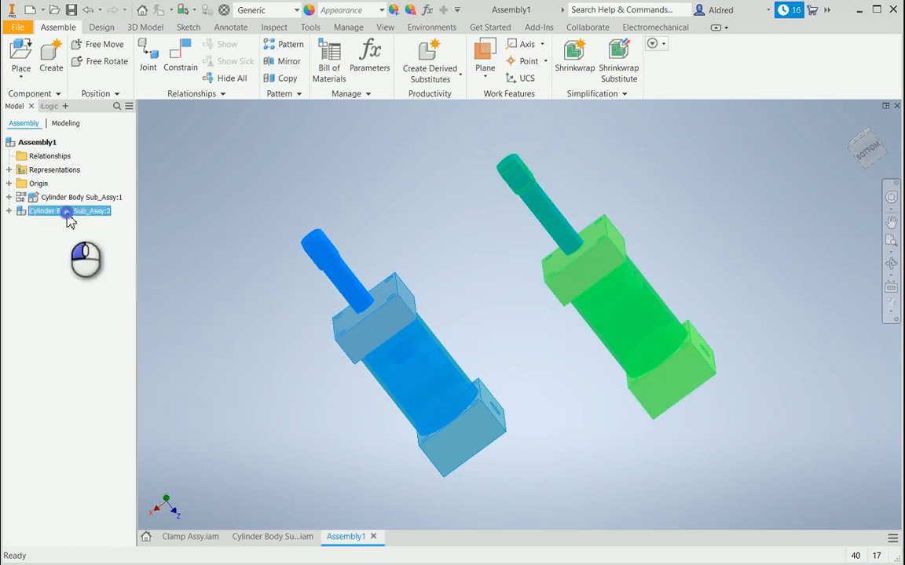
Make Cylinder Body Sub_Assy:2 Flexible and grab its piston rod to move it
right_click(69, 210)
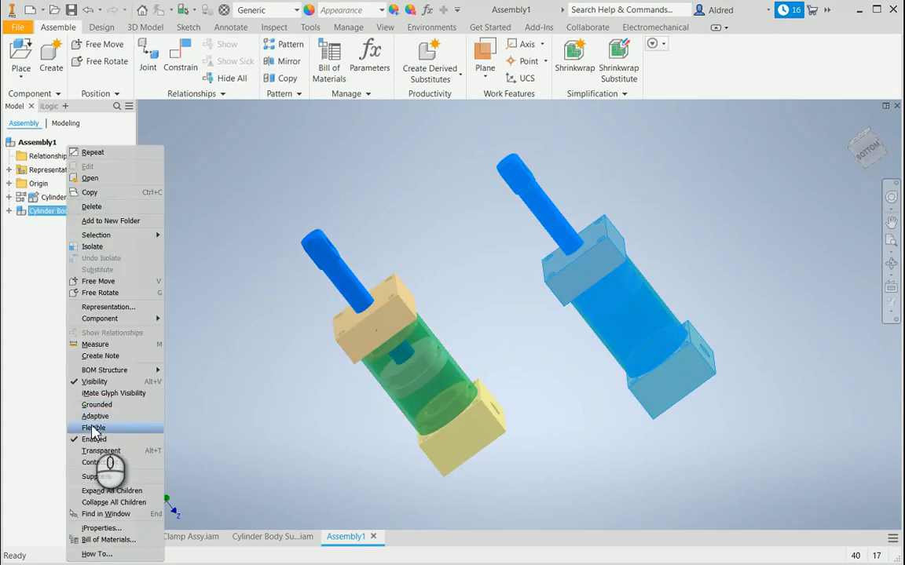
left_click(93, 427)
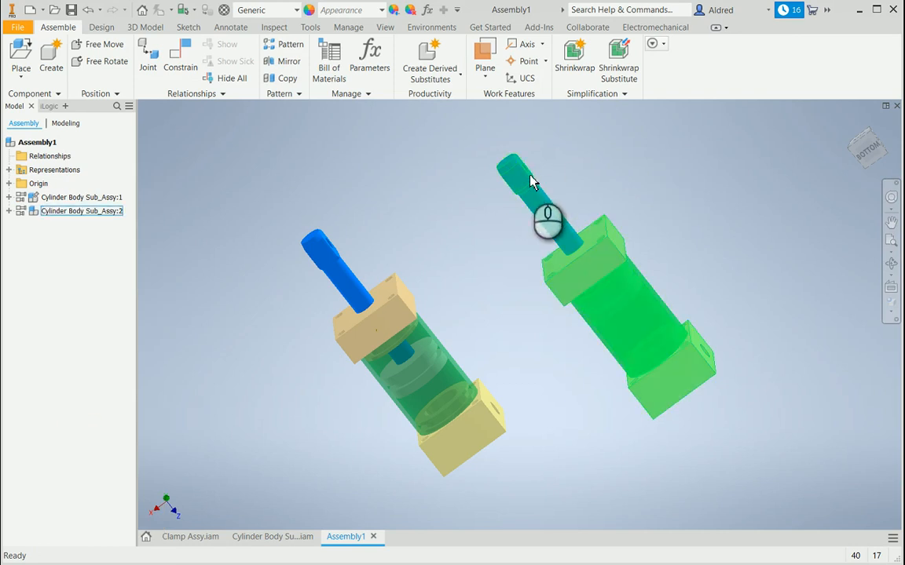
left_click(612, 306)
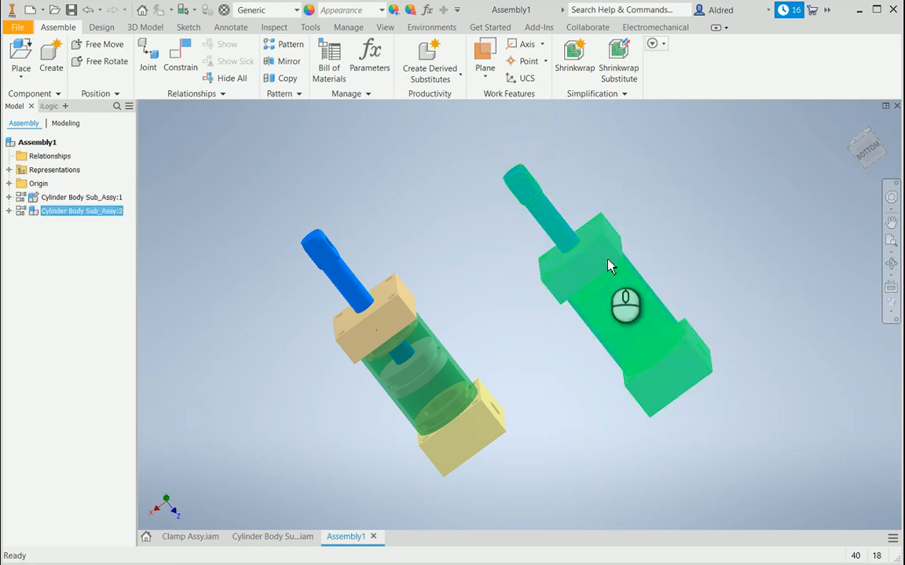